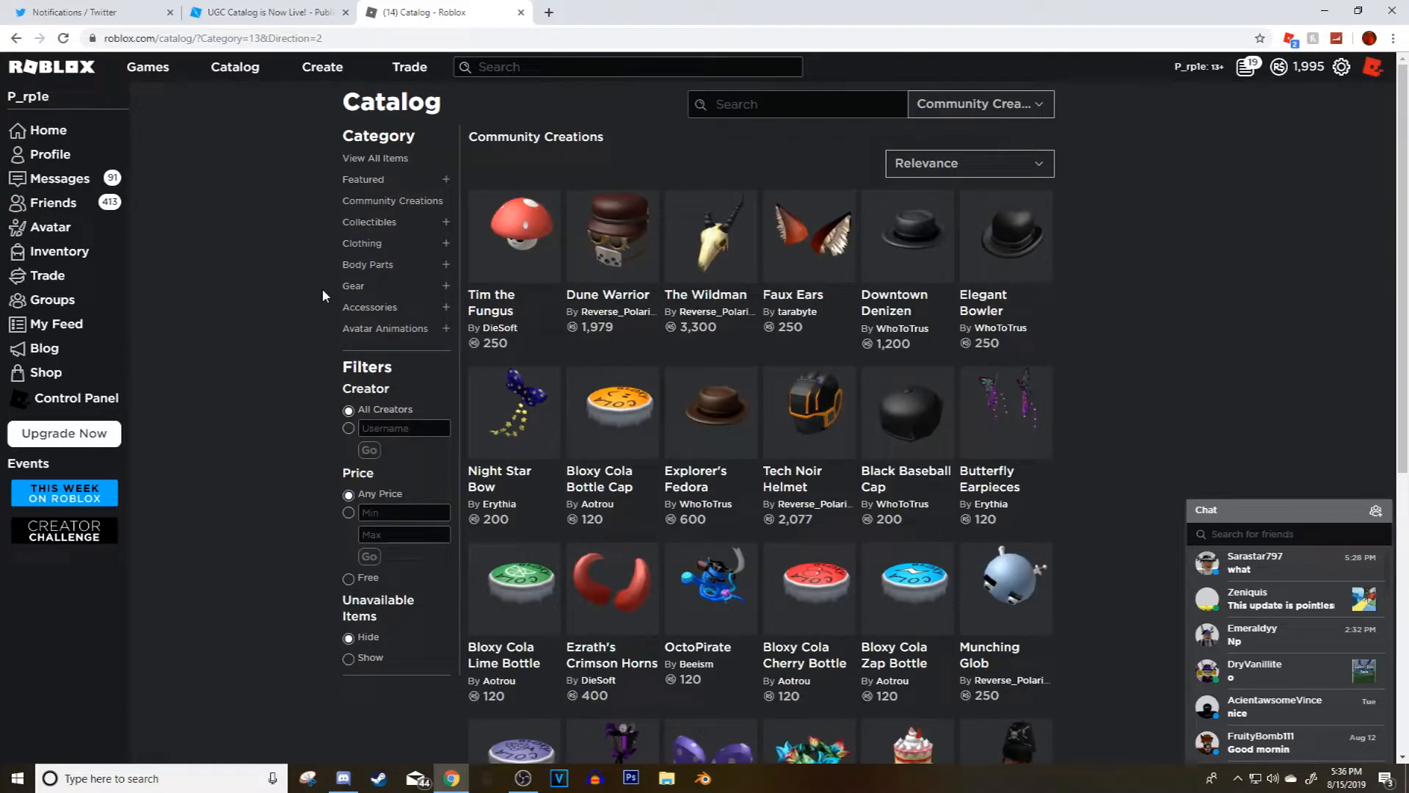
- Scroll the live UGC Catalog announcement down to its FAQ question on selling accessories as Limited items
click(262, 12)
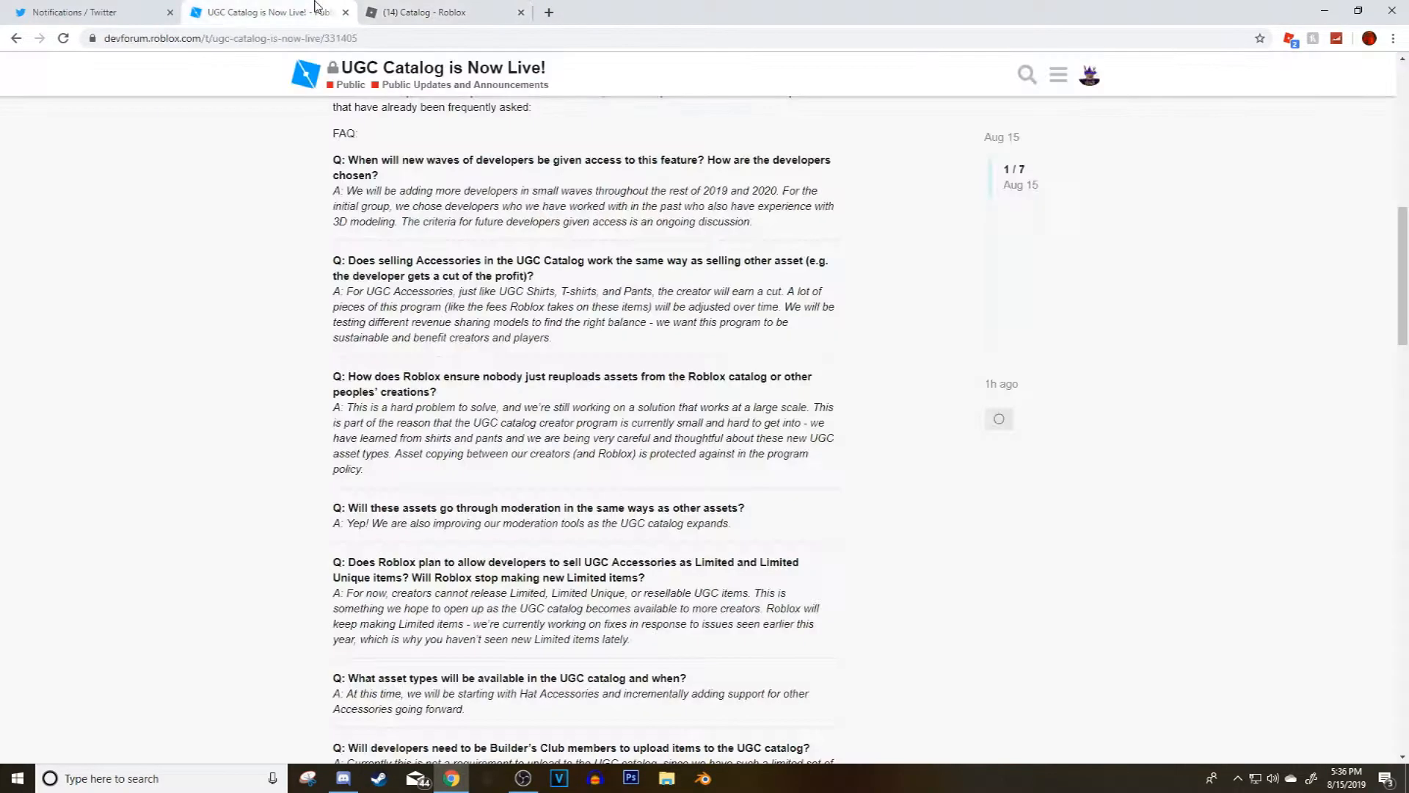
scroll(up, 3)
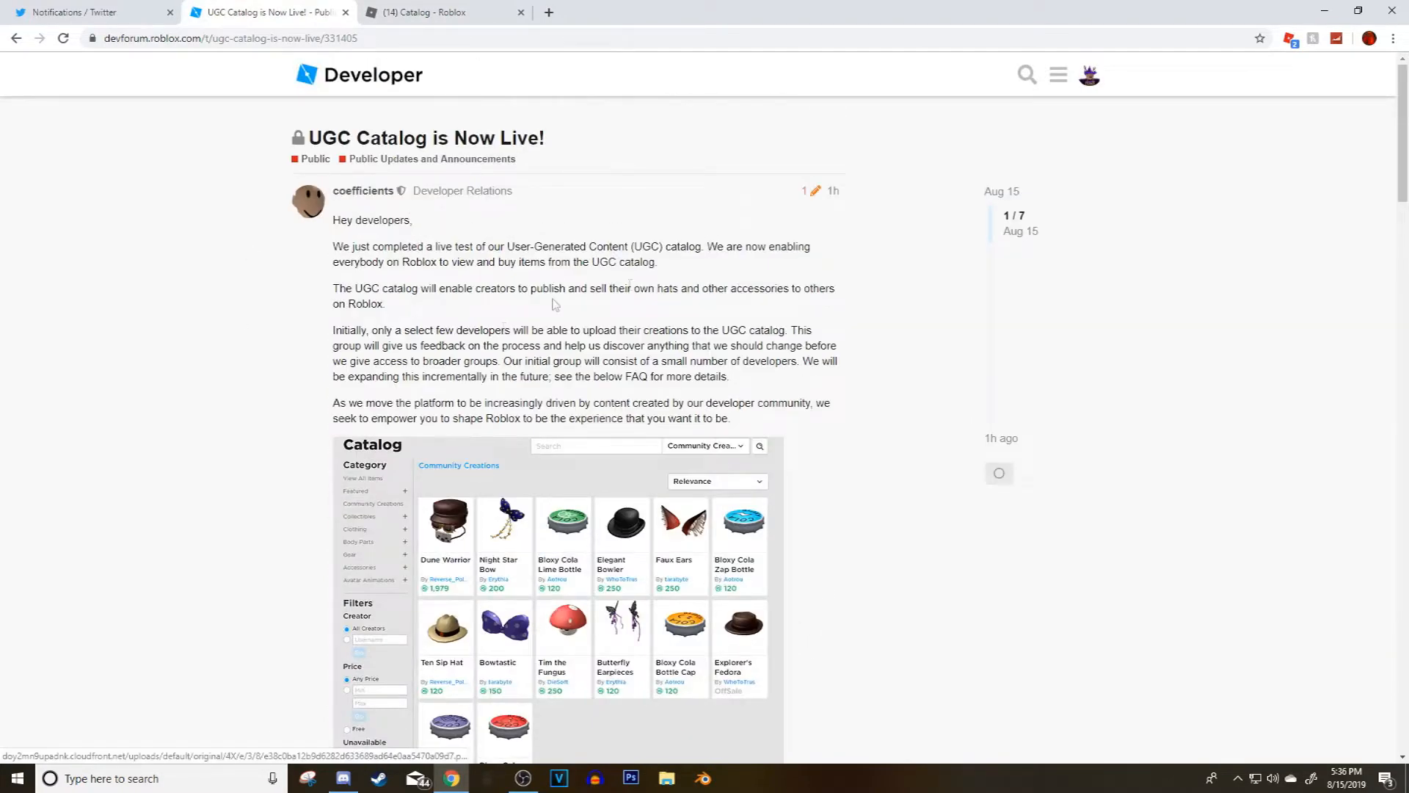
scroll(down, 3)
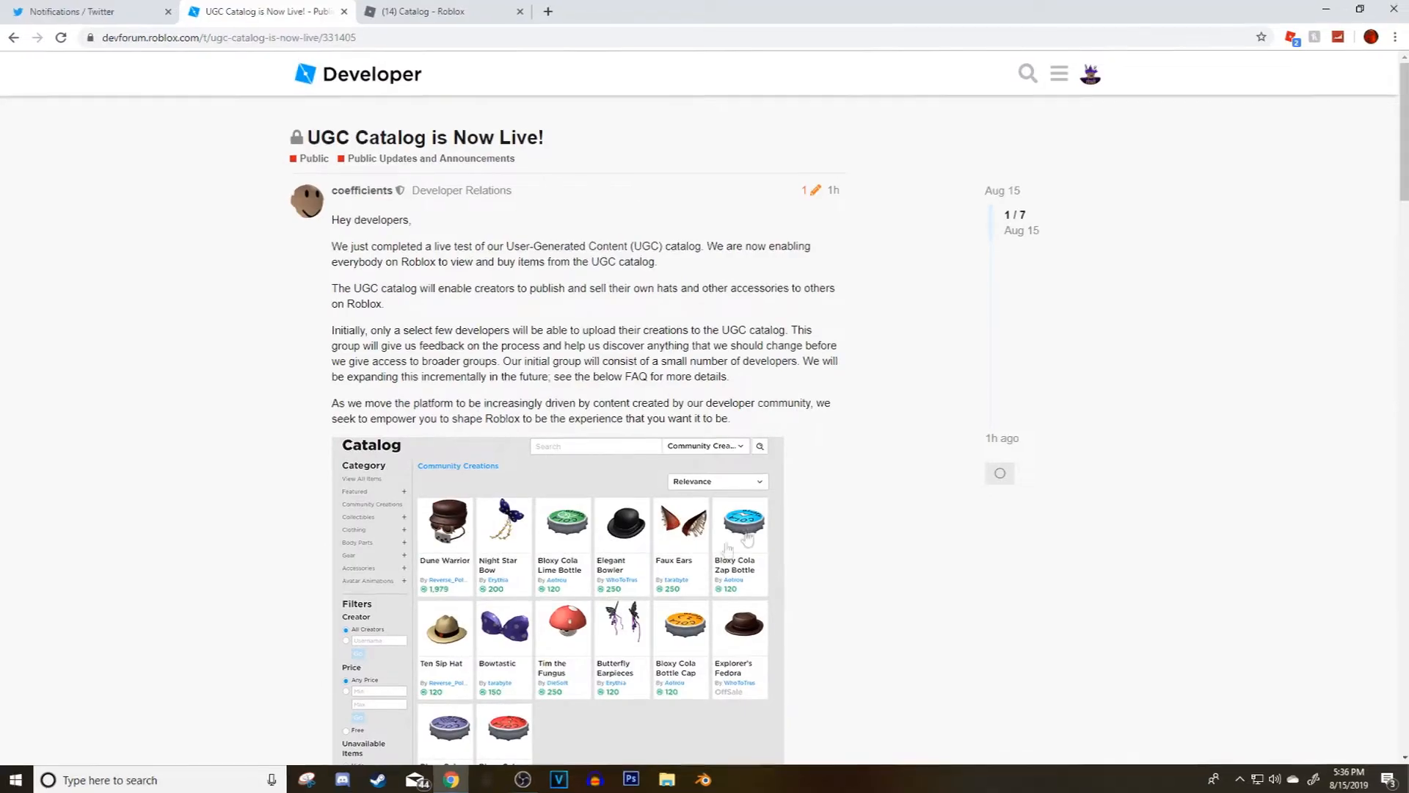
scroll(down, 3)
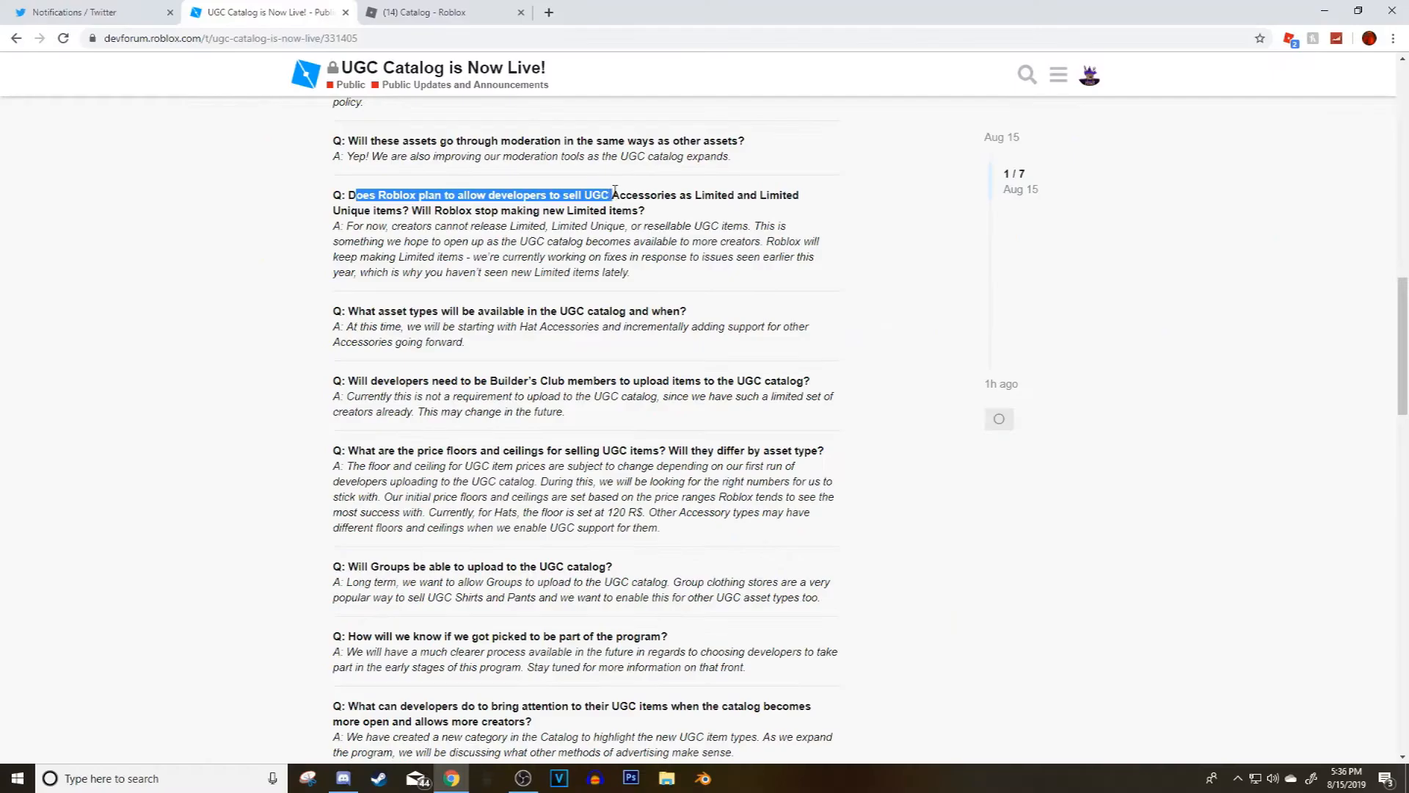
click(439, 12)
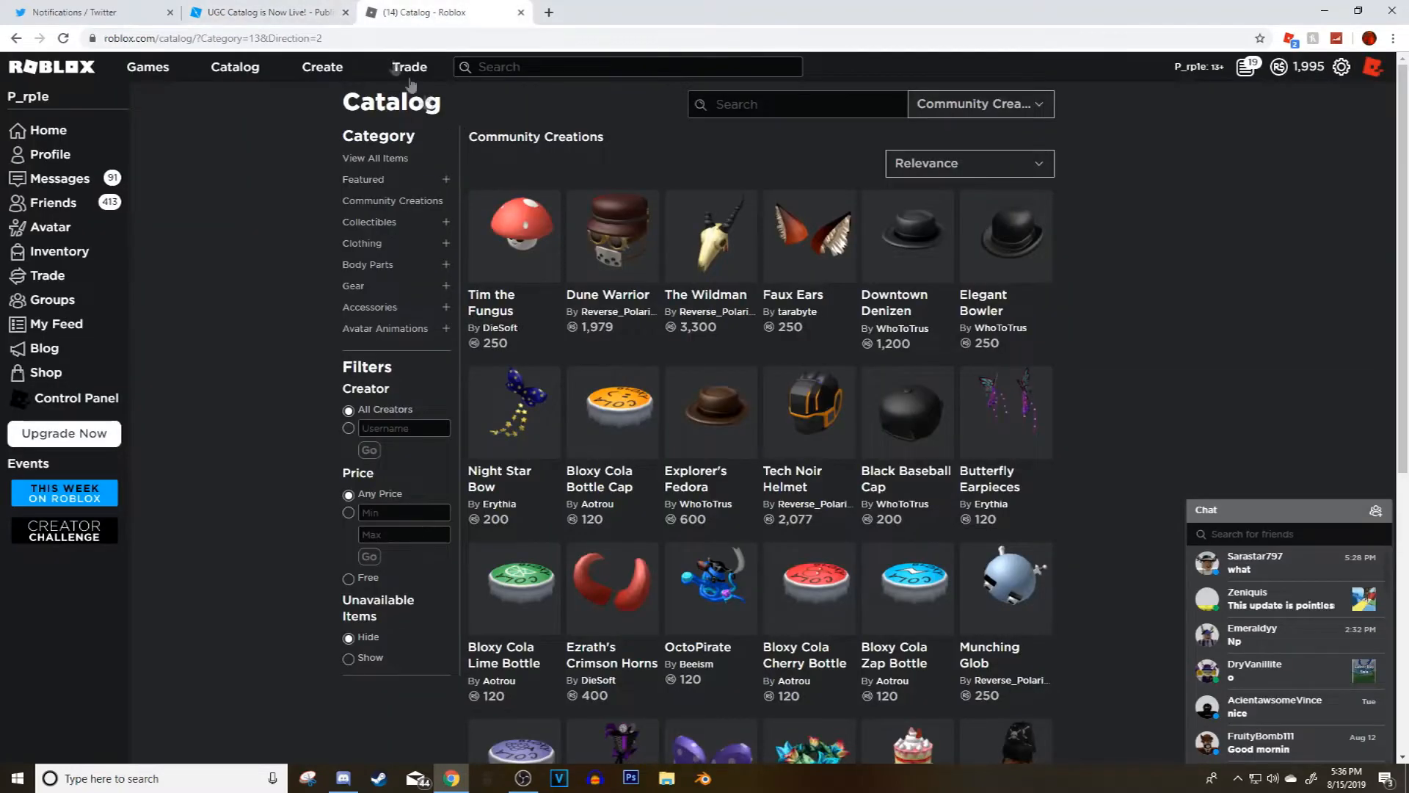
click(261, 11)
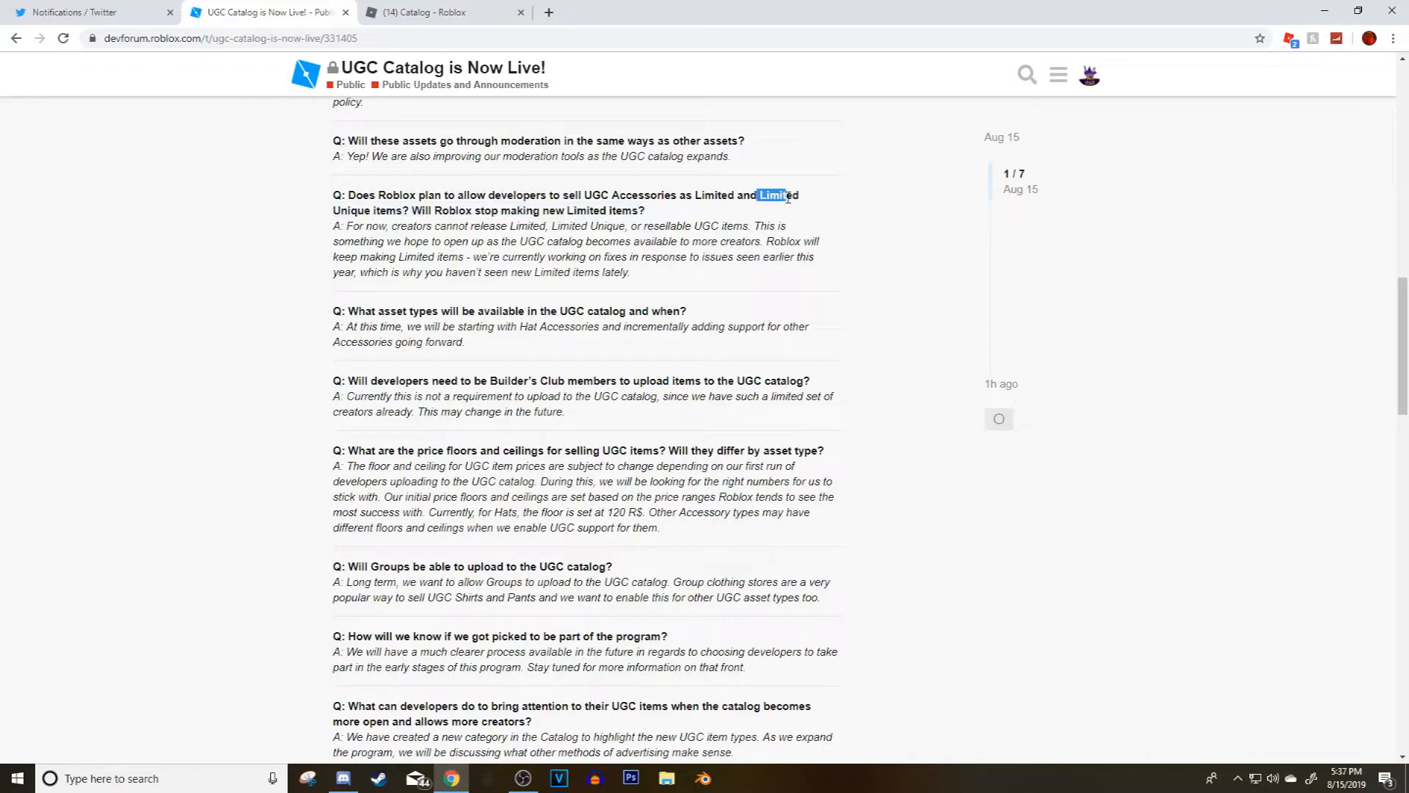
- Clear stray highlights on the Limited-items answer, zoom the page out, and switch to the Roblox catalog
click(537, 223)
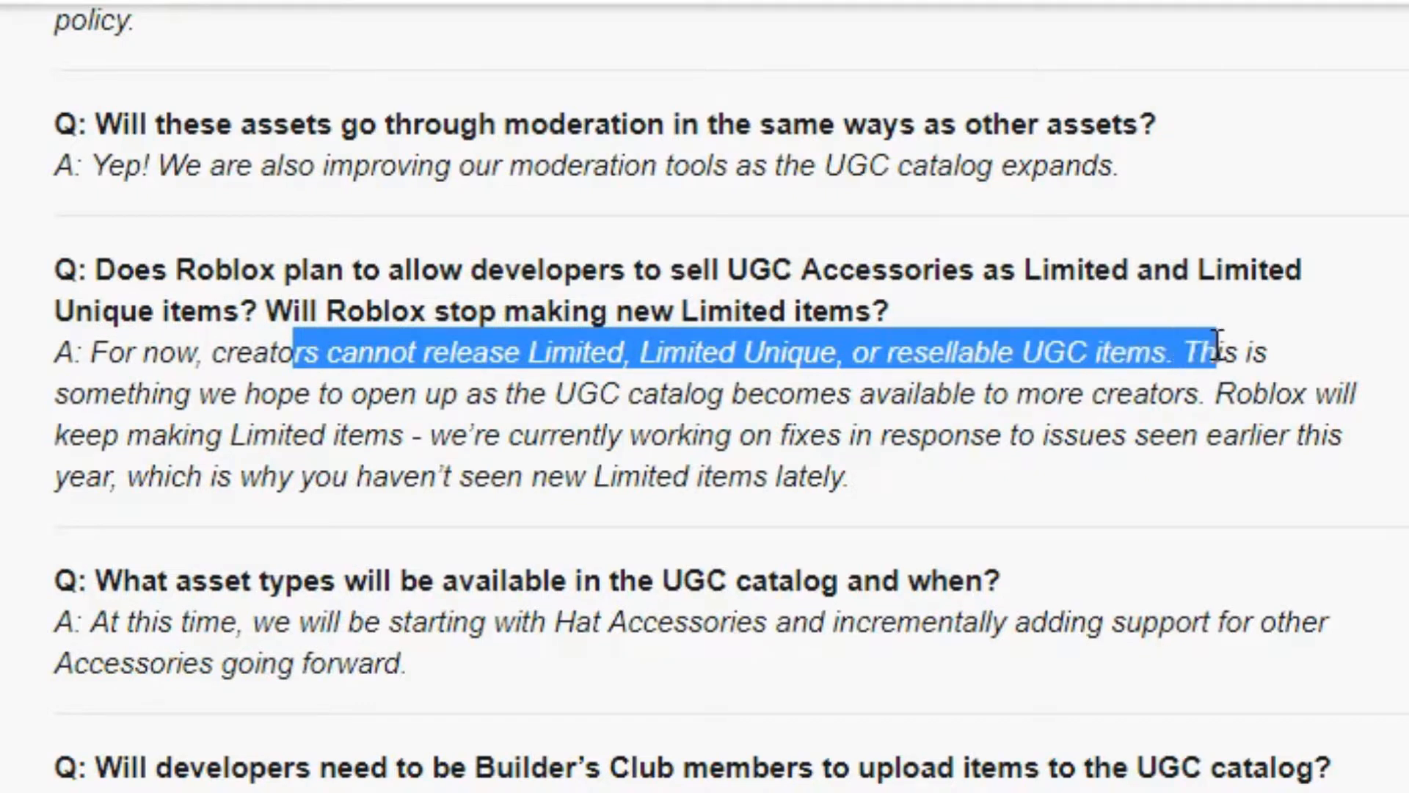
click(1182, 351)
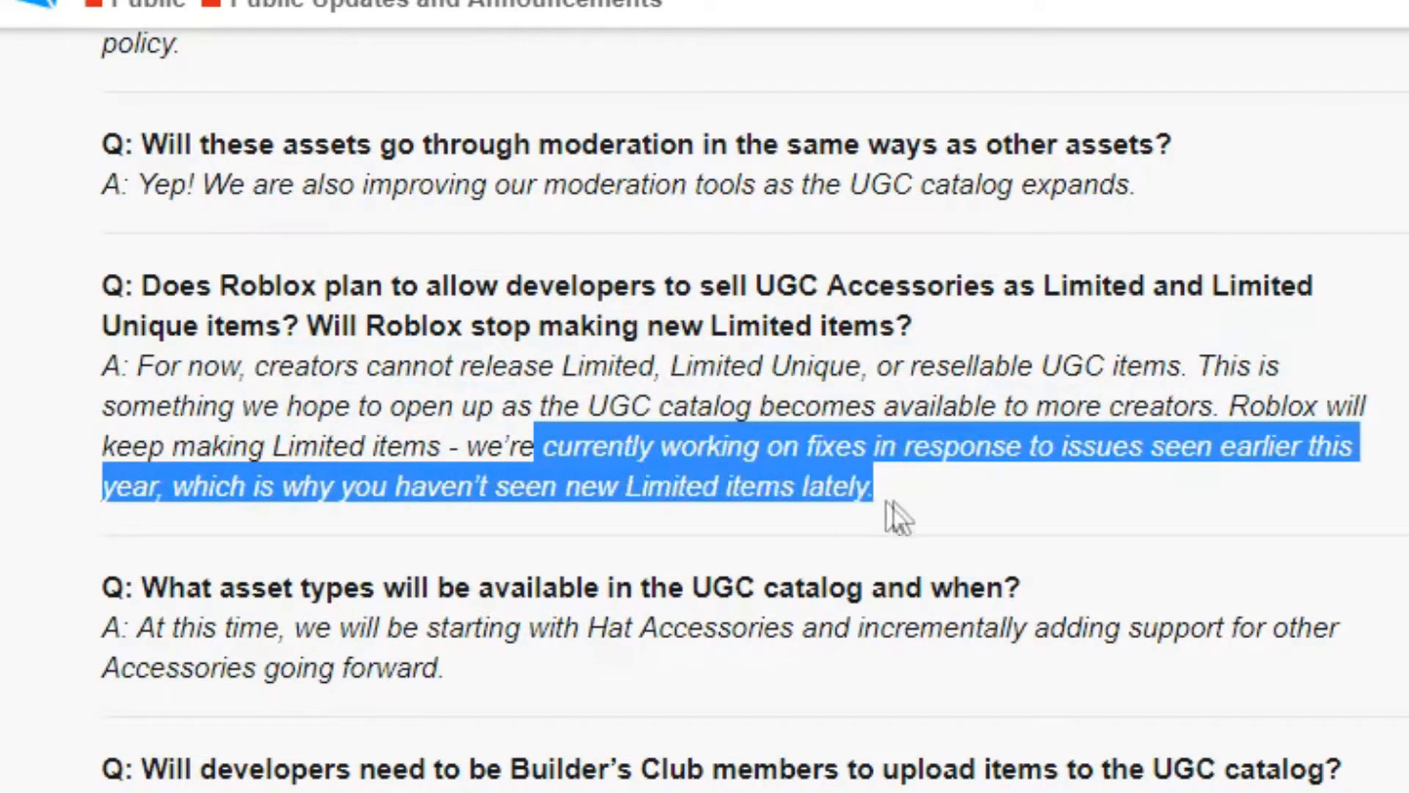
key(ctrl+minus)
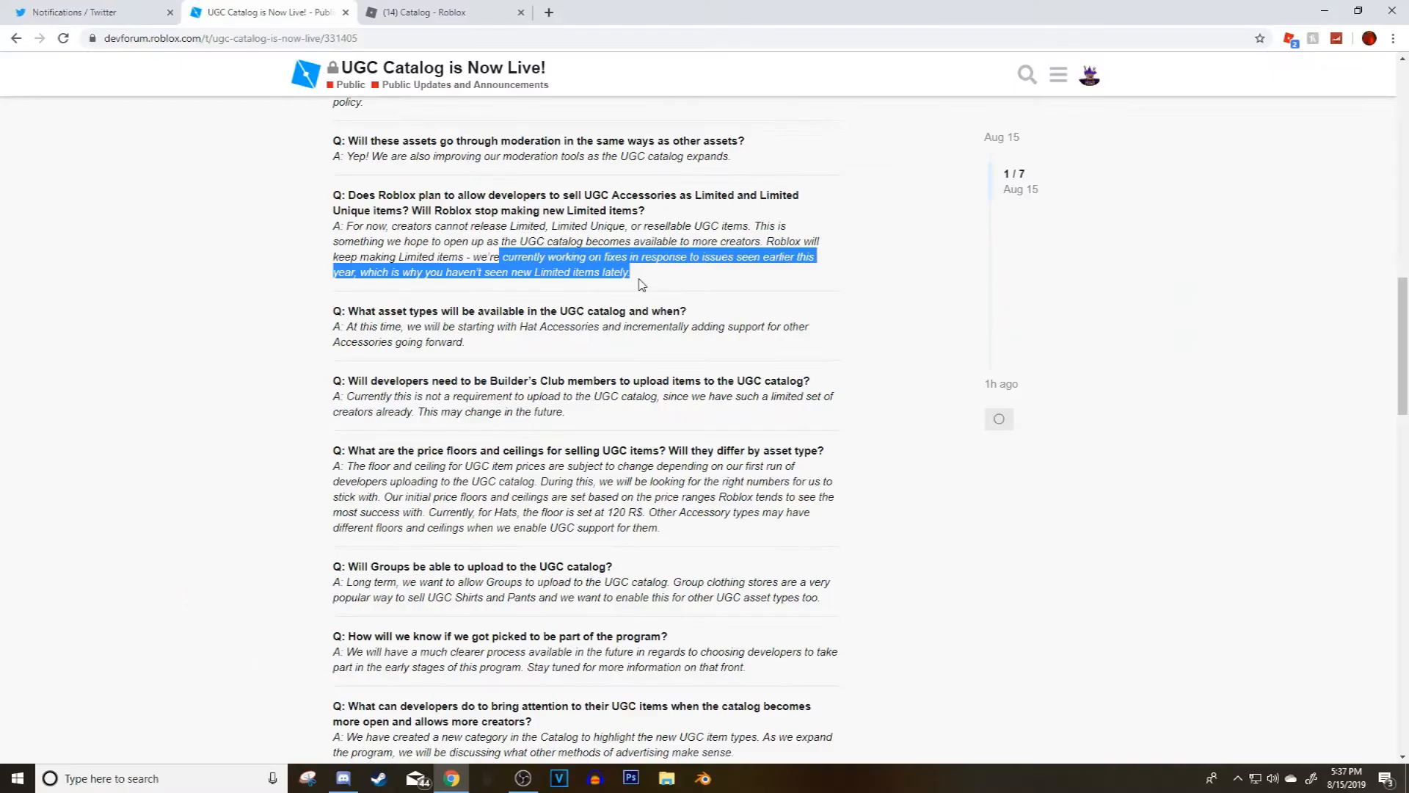
mouse_move(659, 361)
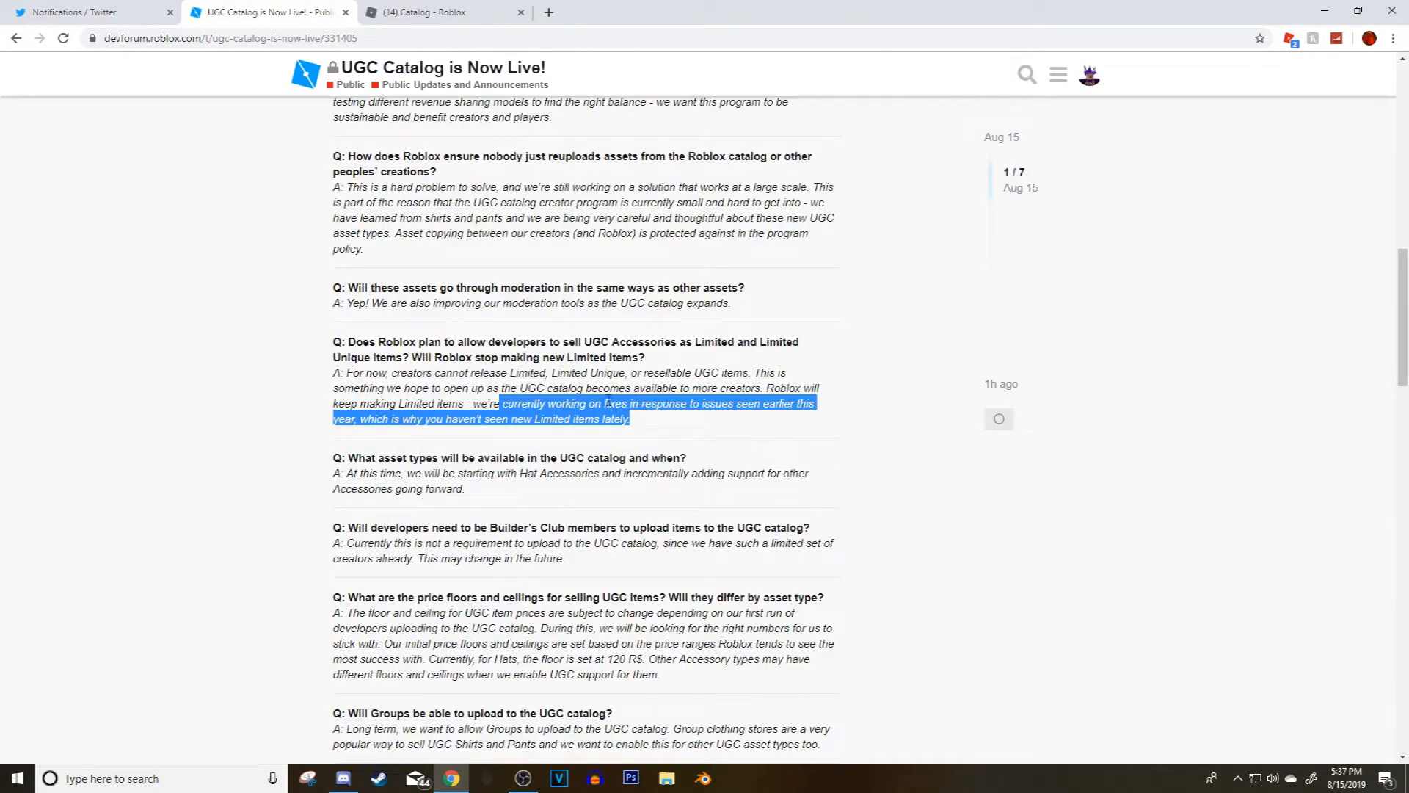
click(440, 11)
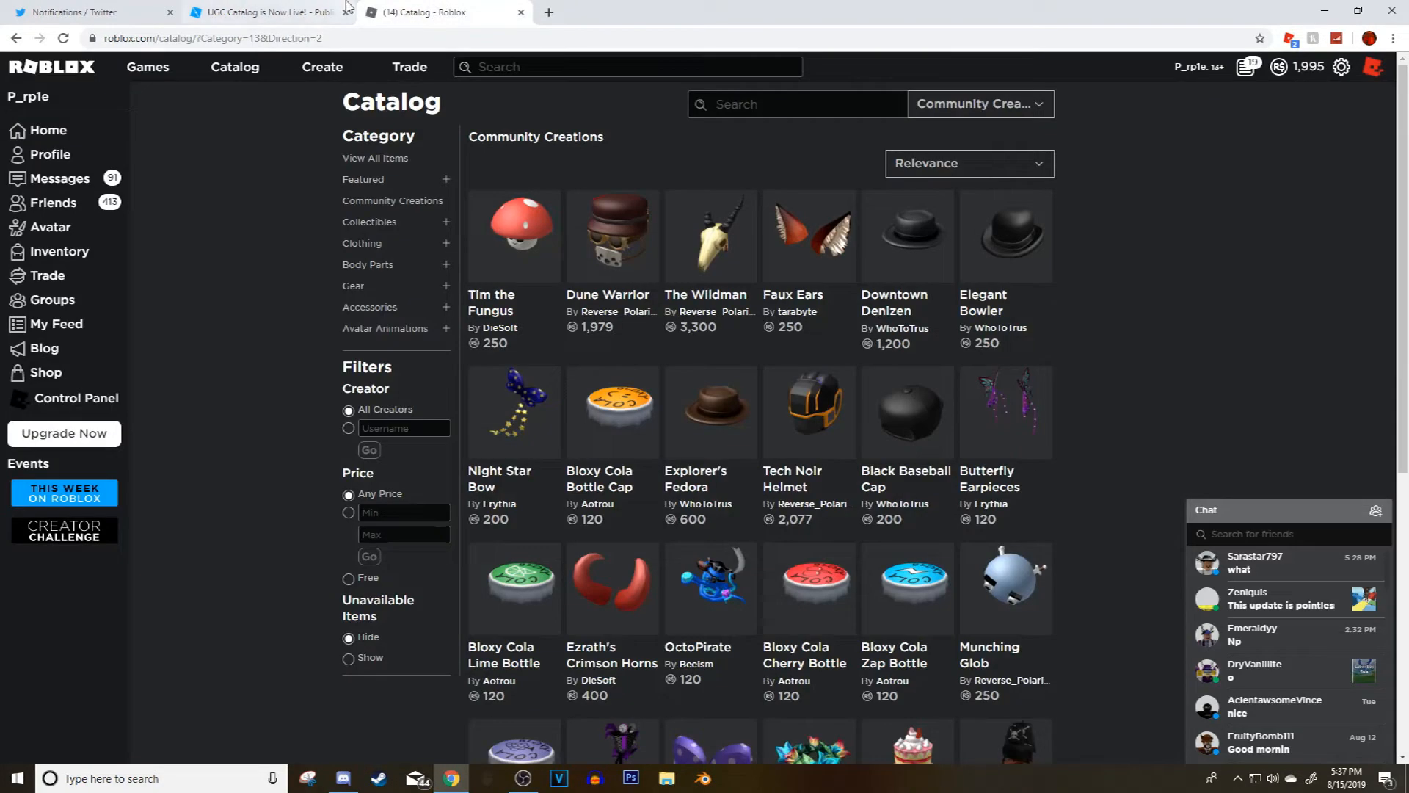
- Reload the Roblox catalog and return to the Community Creations listing from the category sidebar
click(61, 38)
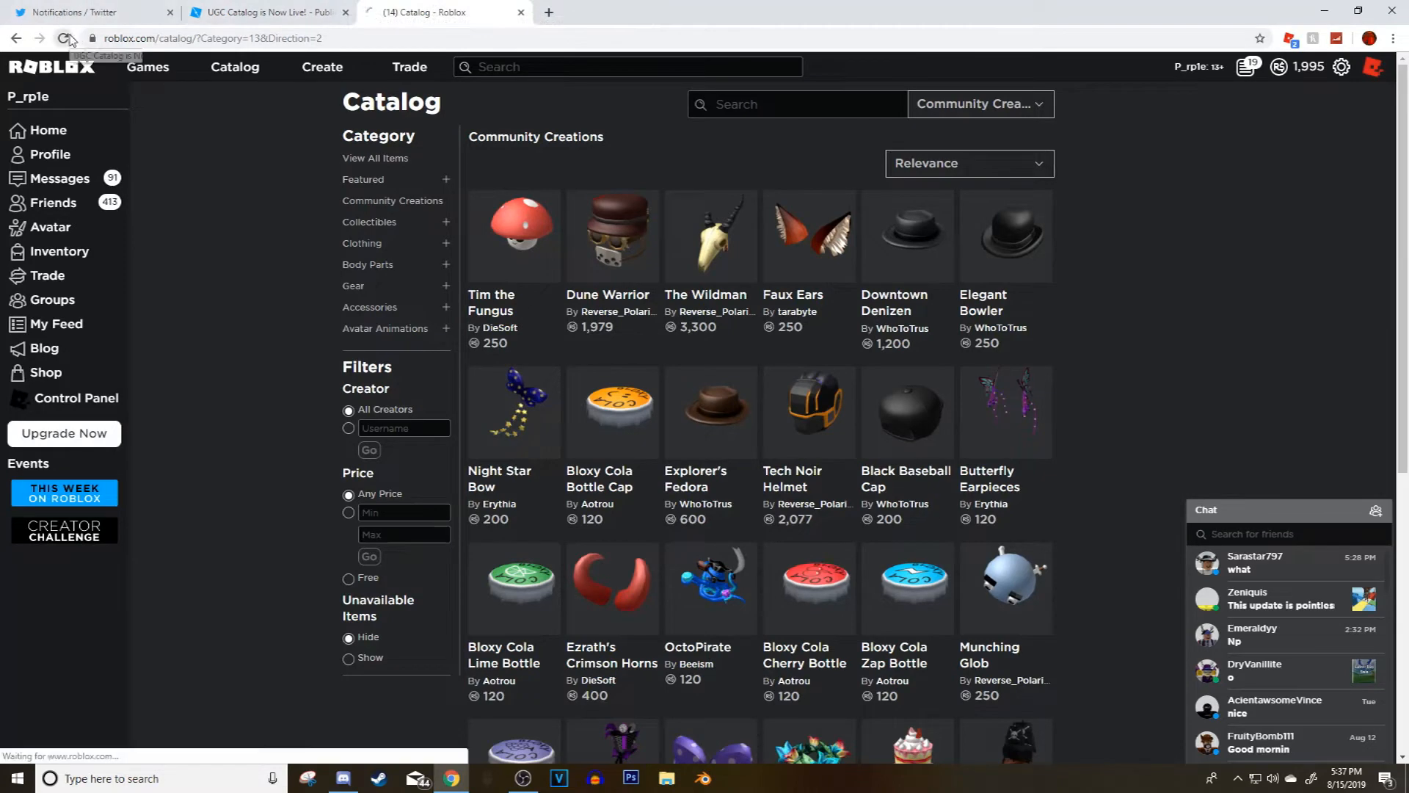
click(69, 39)
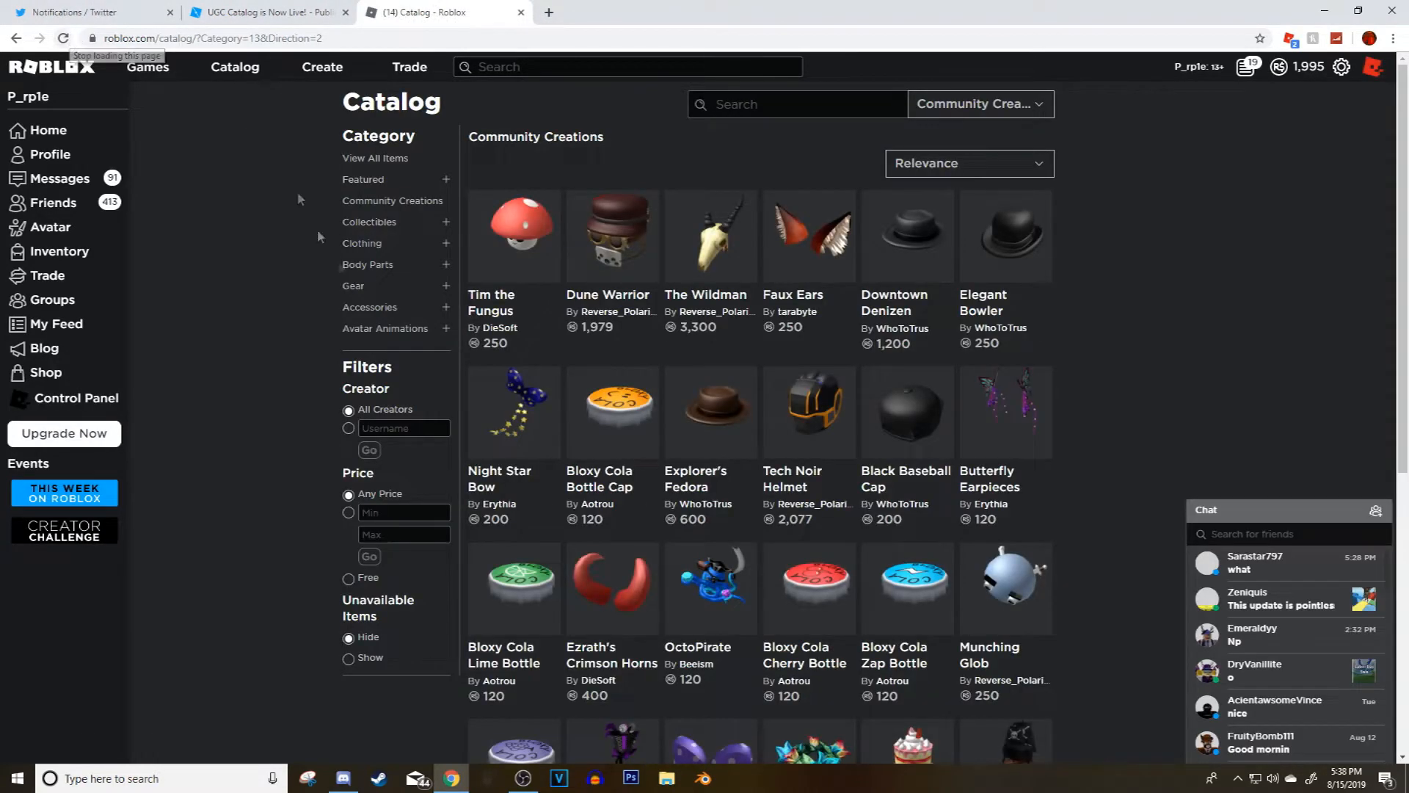
scroll(down, 3)
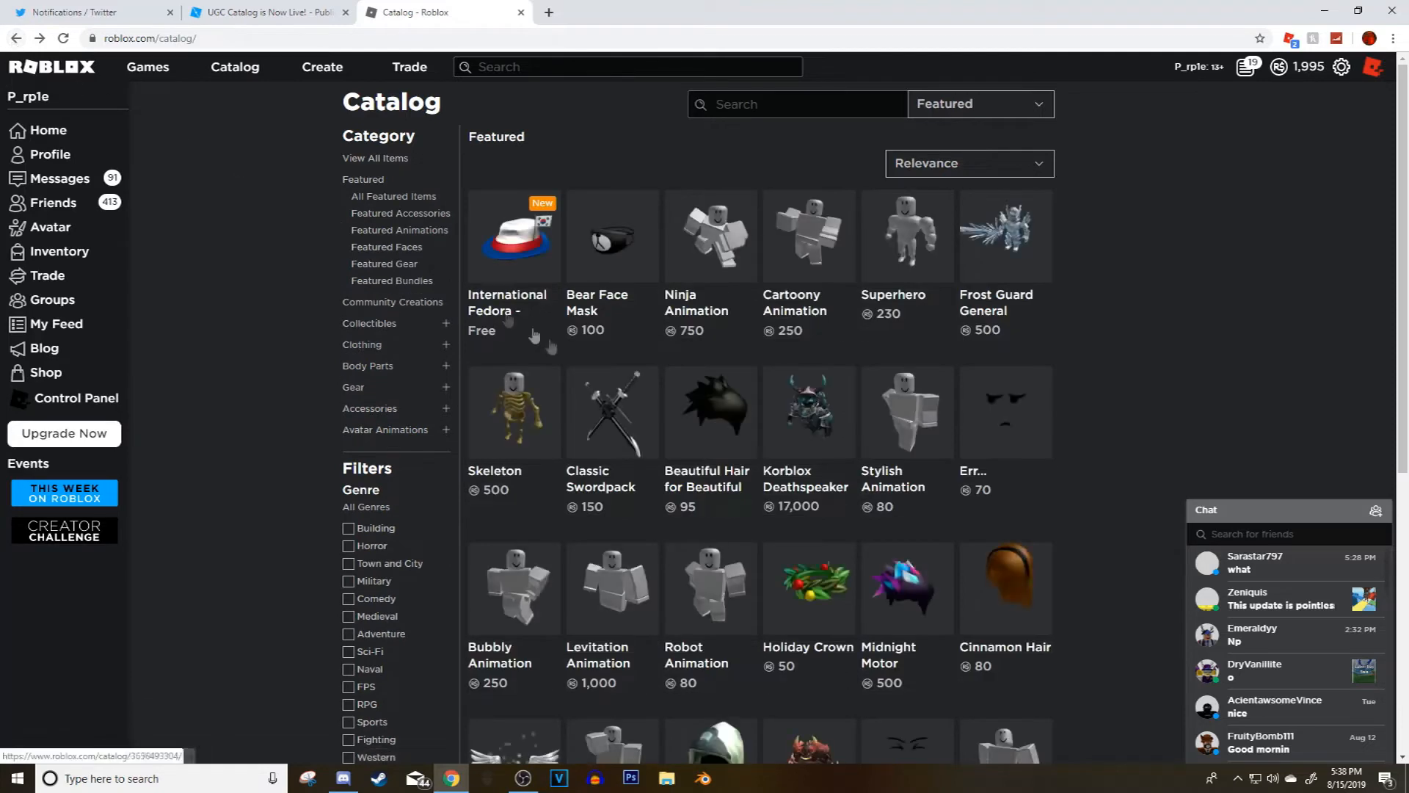
click(392, 301)
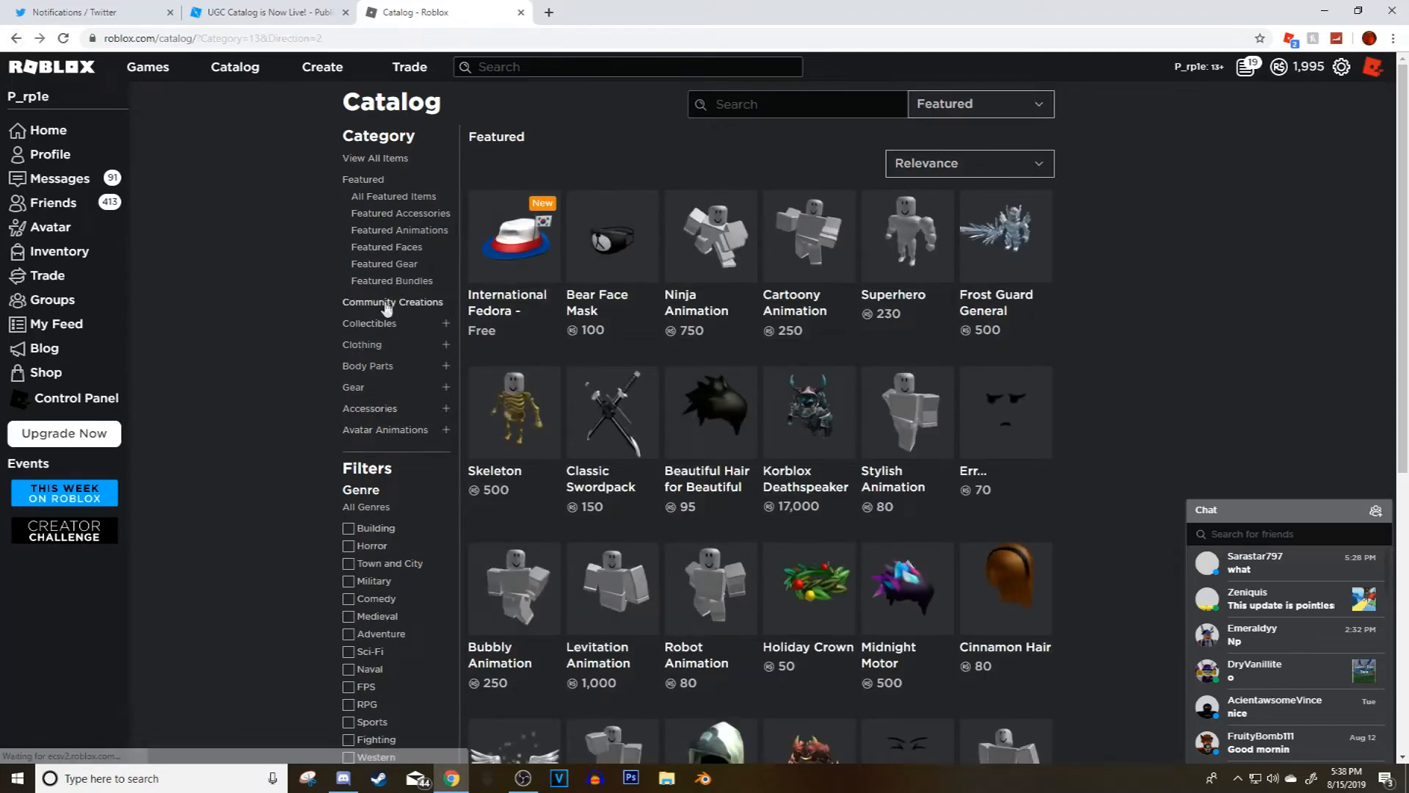
click(391, 301)
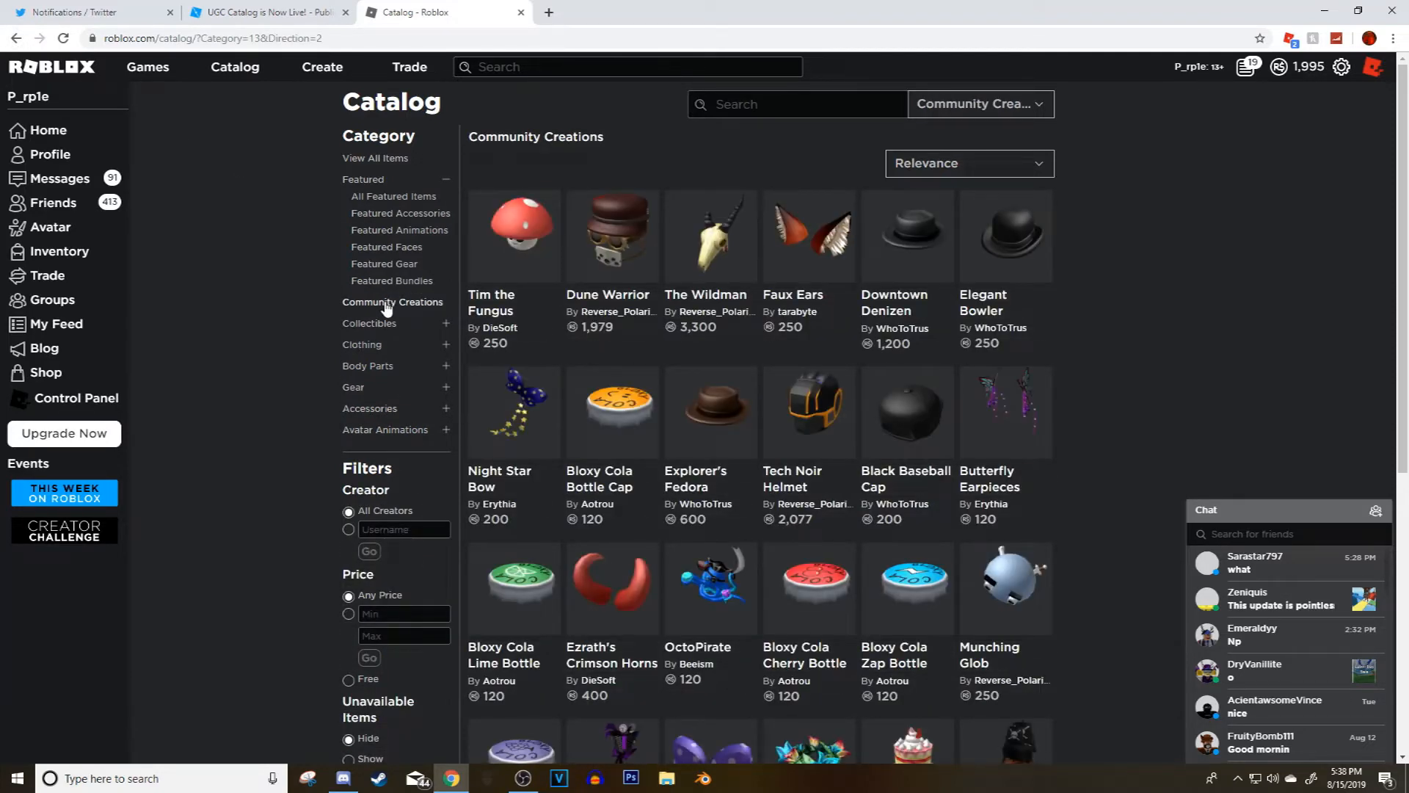
scroll(down, 3)
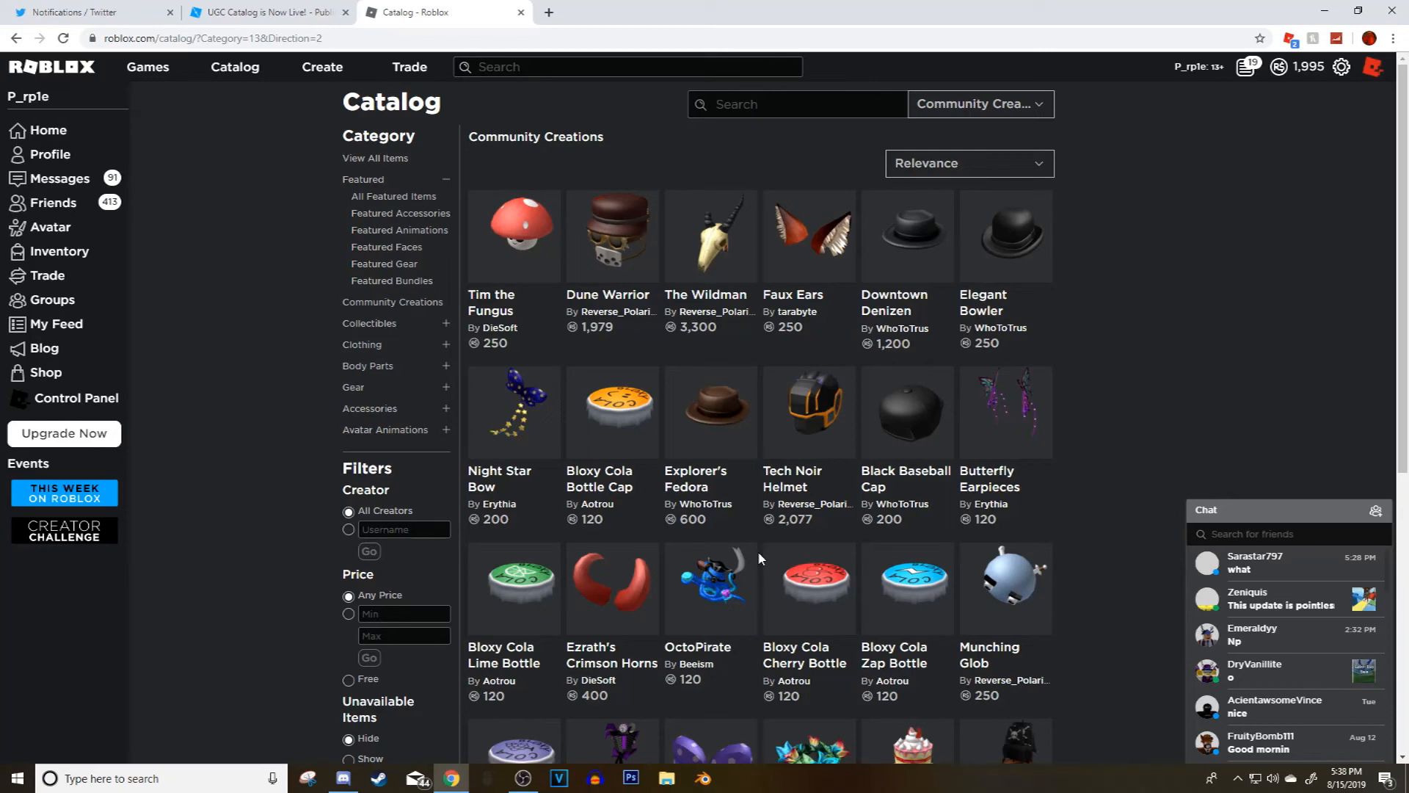
mouse_move(680, 606)
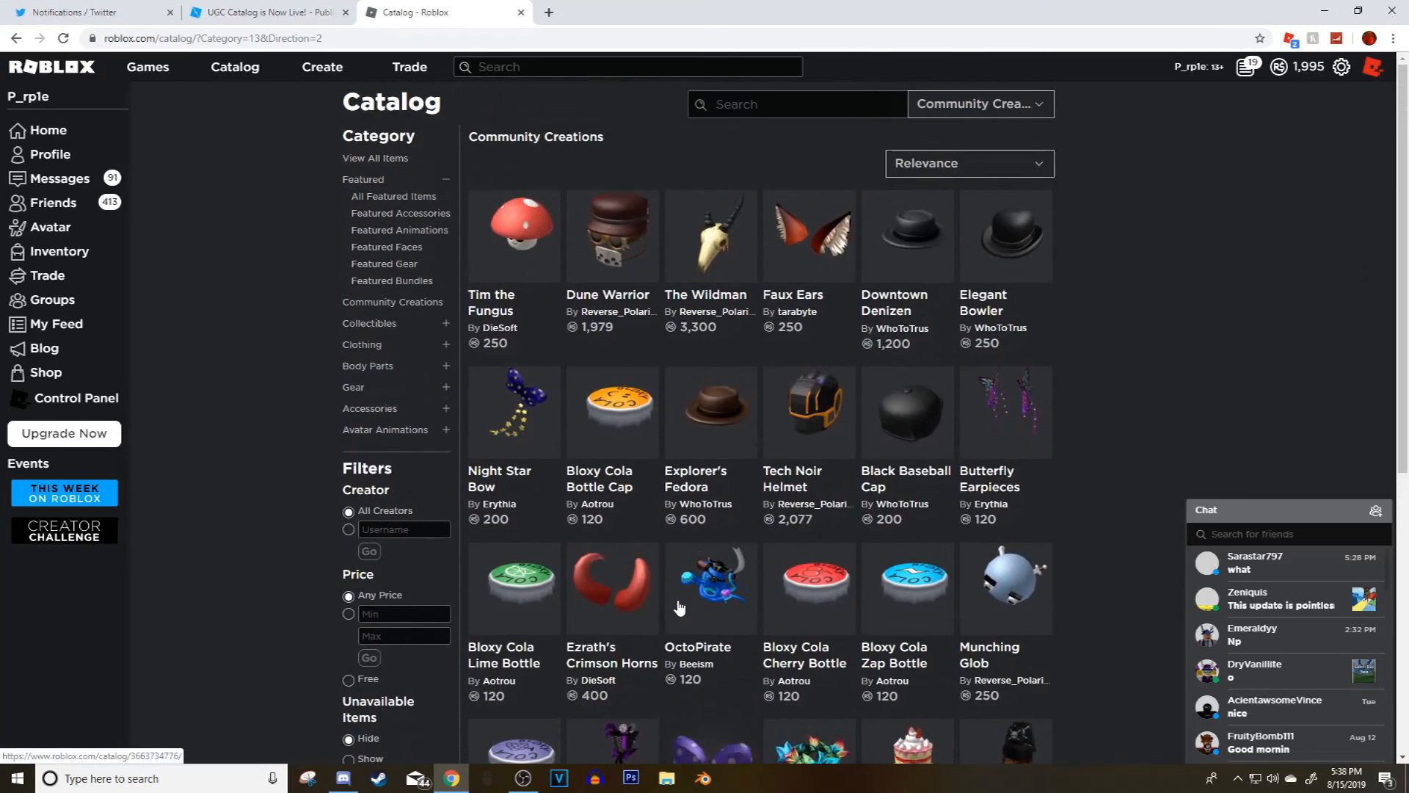